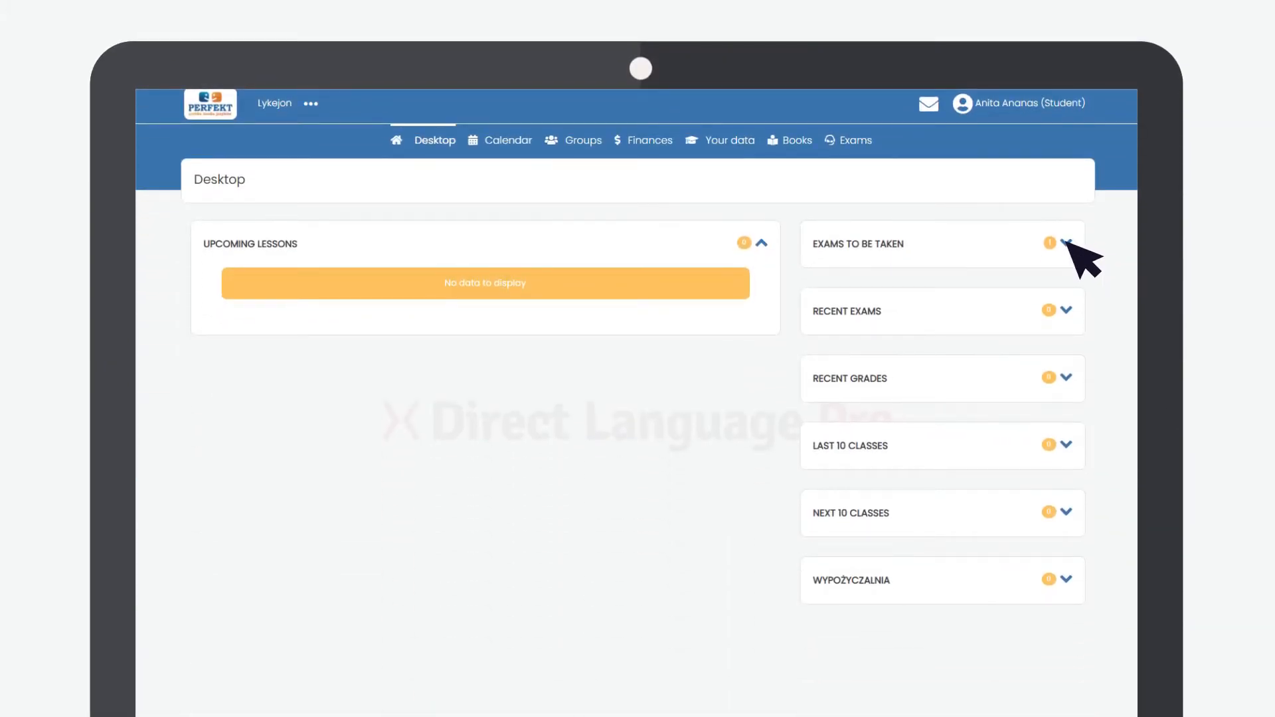
Start the English Book 1 Modules 5-8 exam from Exams to be taken and advance past its matching step
{"action": "left_click", "coordinate": [1067, 245]}
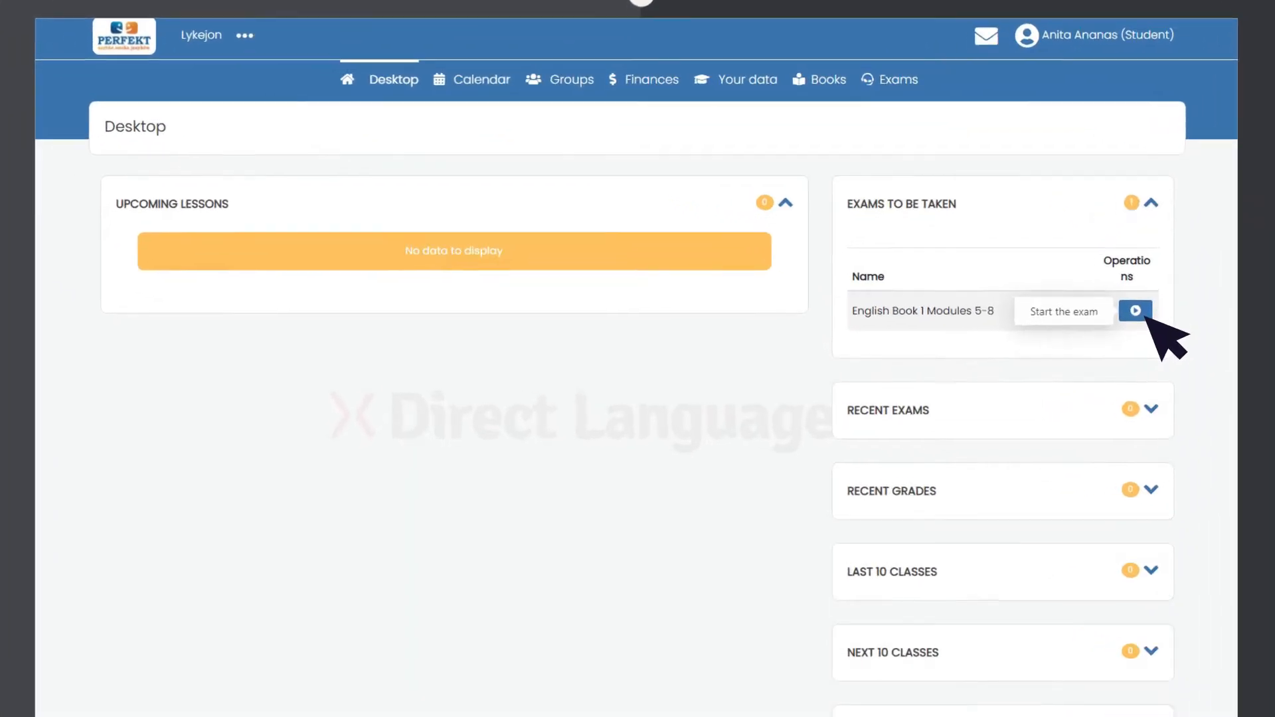
{"action": "left_click", "coordinate": [1136, 311]}
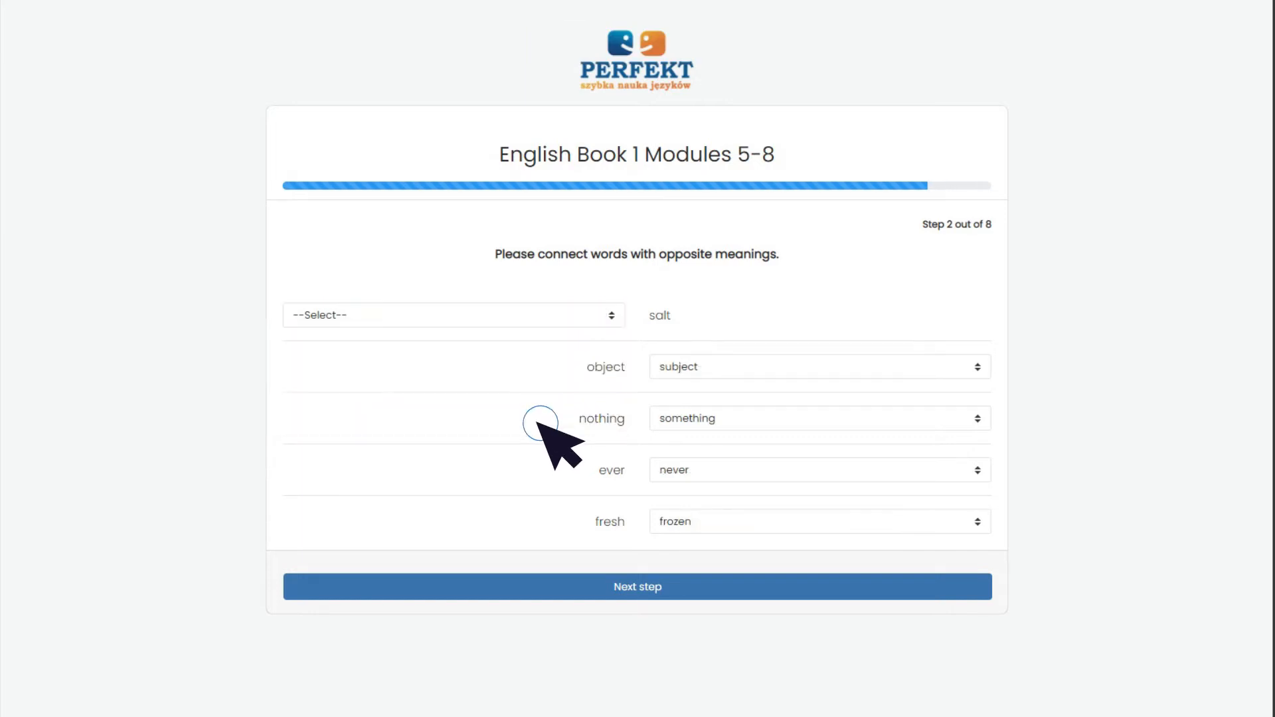
{"action": "mouse_move", "coordinate": [574, 606]}
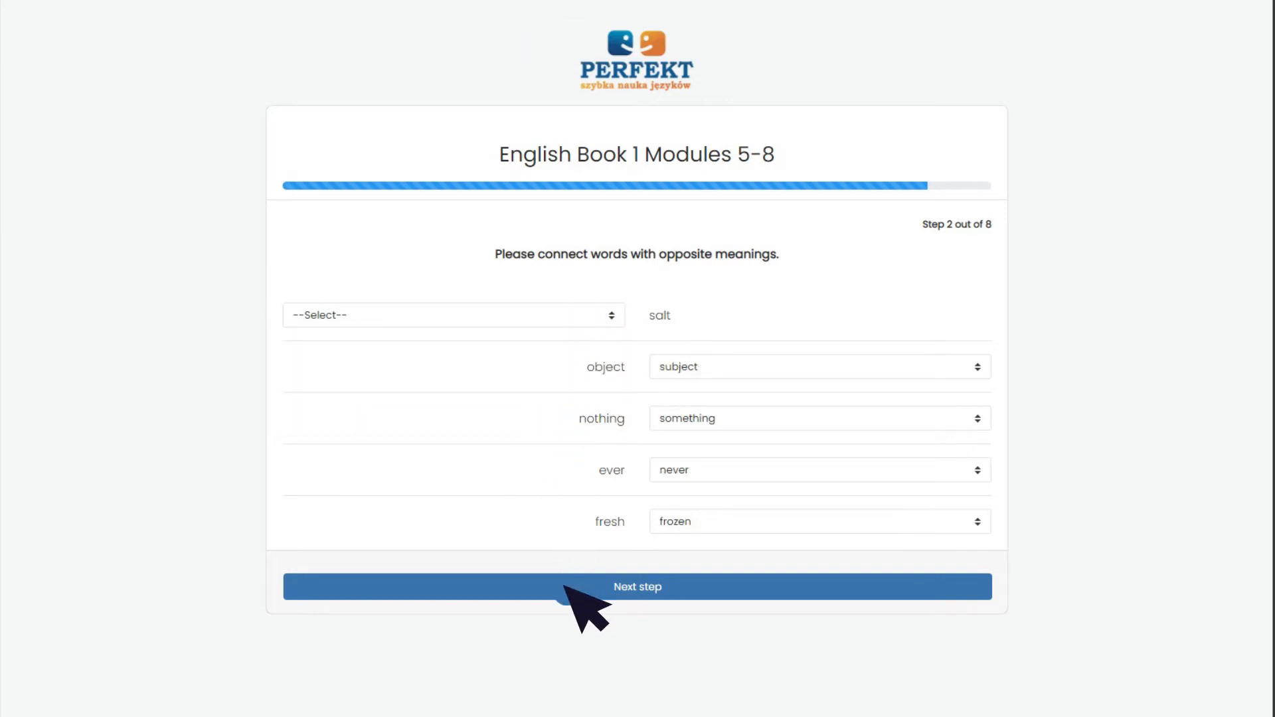
{"action": "left_click", "coordinate": [637, 586]}
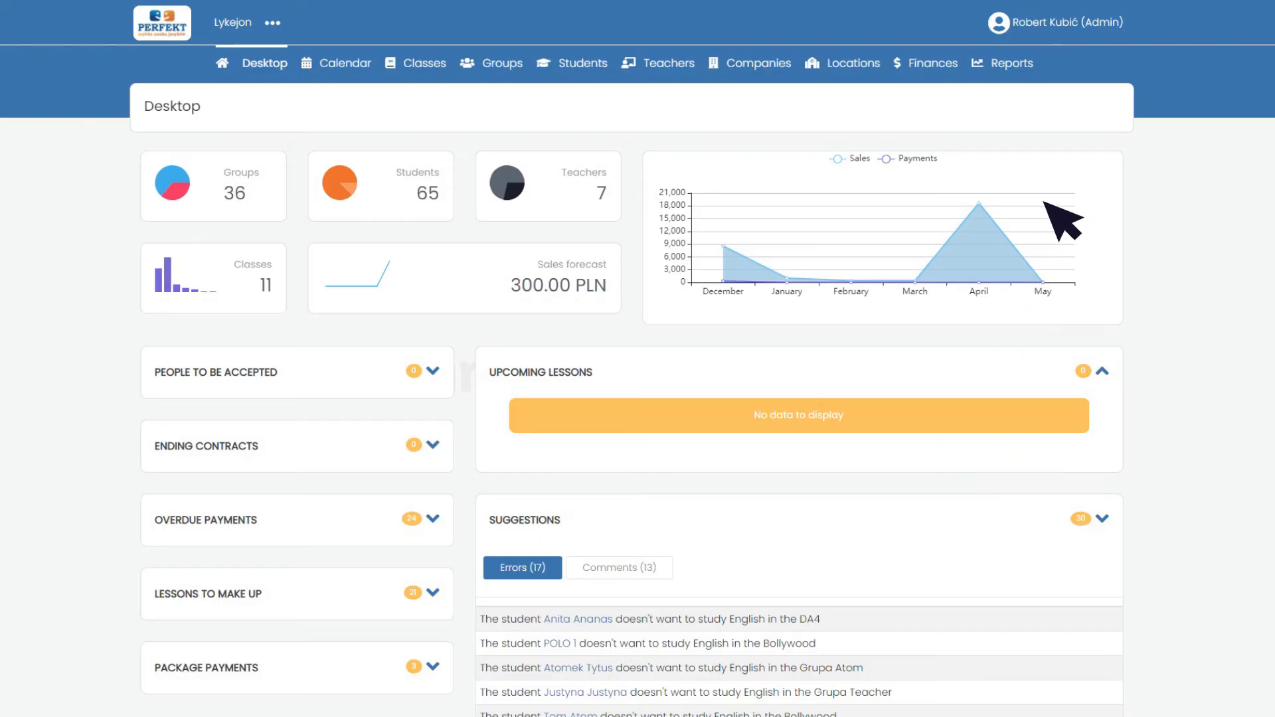
{"action": "left_click", "coordinate": [1064, 22]}
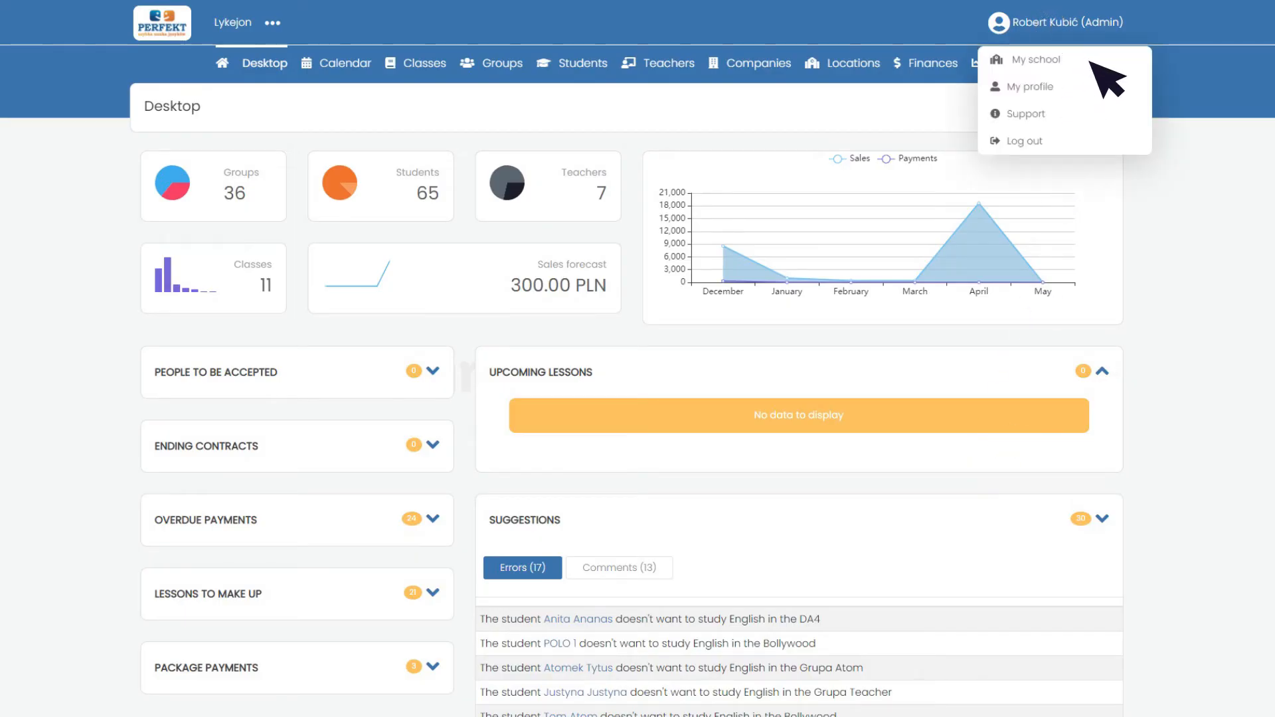
{"action": "left_click", "coordinate": [1036, 59]}
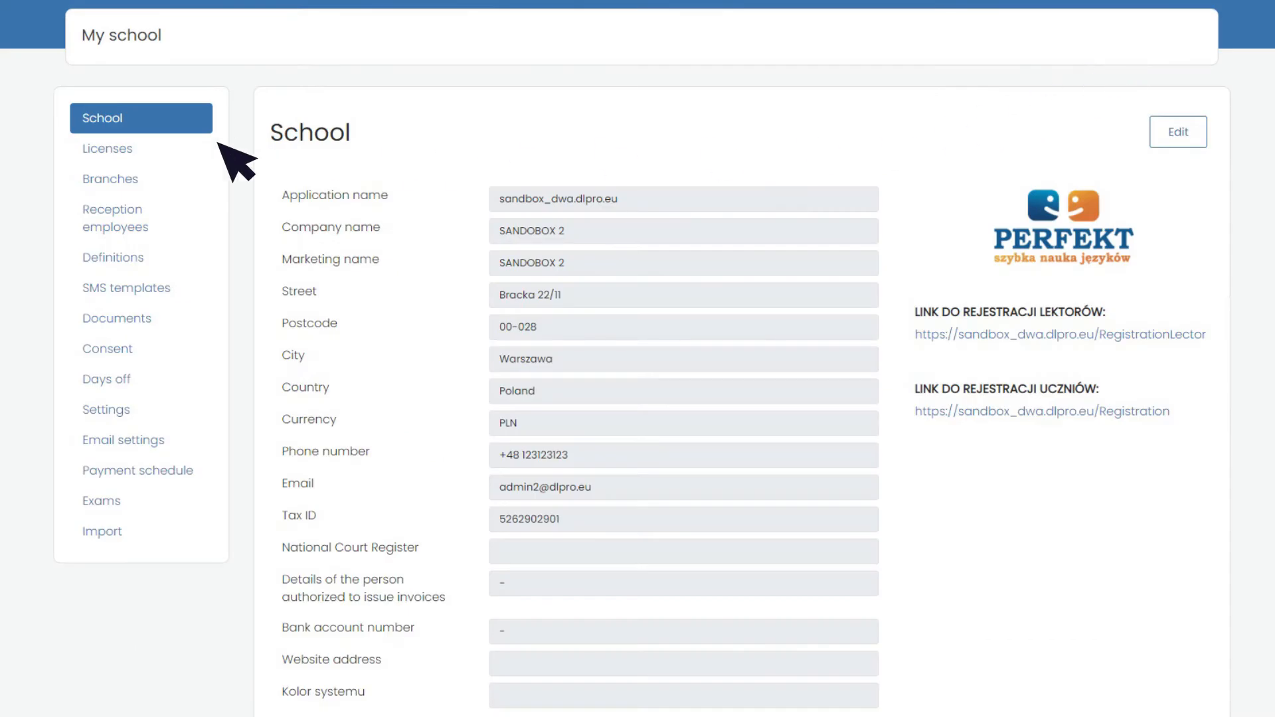
{"action": "left_click", "coordinate": [107, 147]}
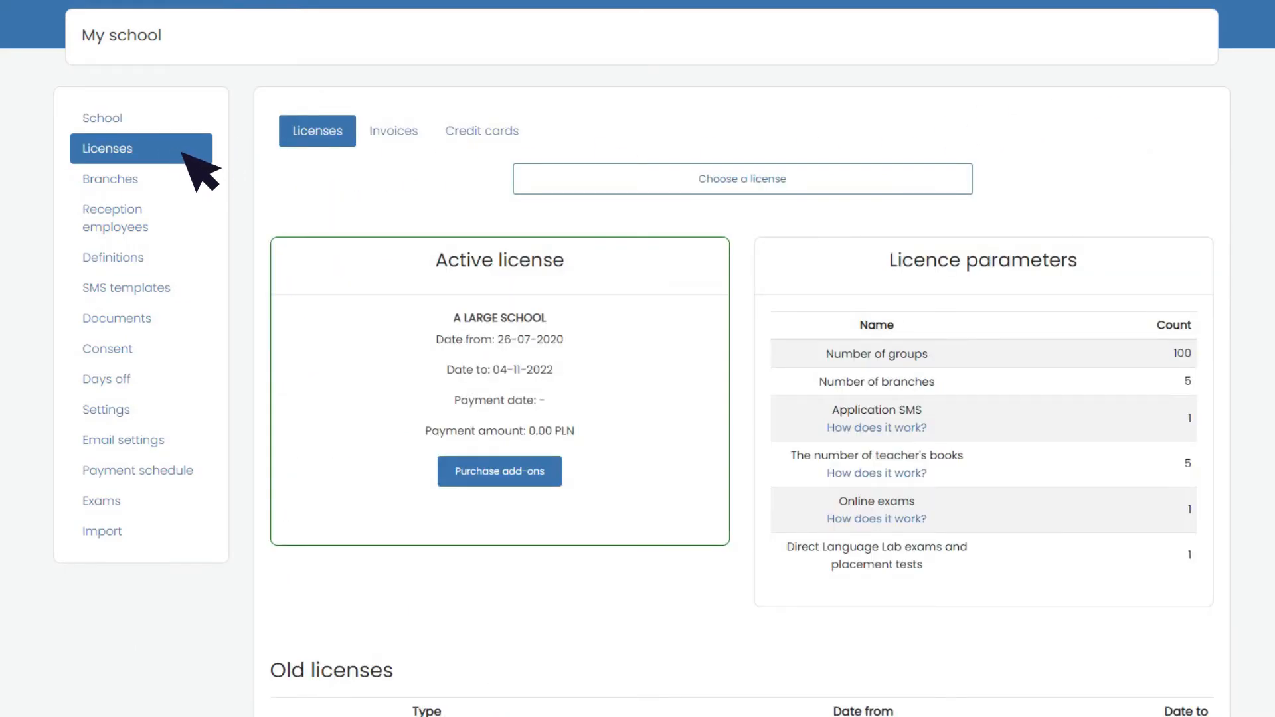
{"action": "left_click", "coordinate": [499, 470]}
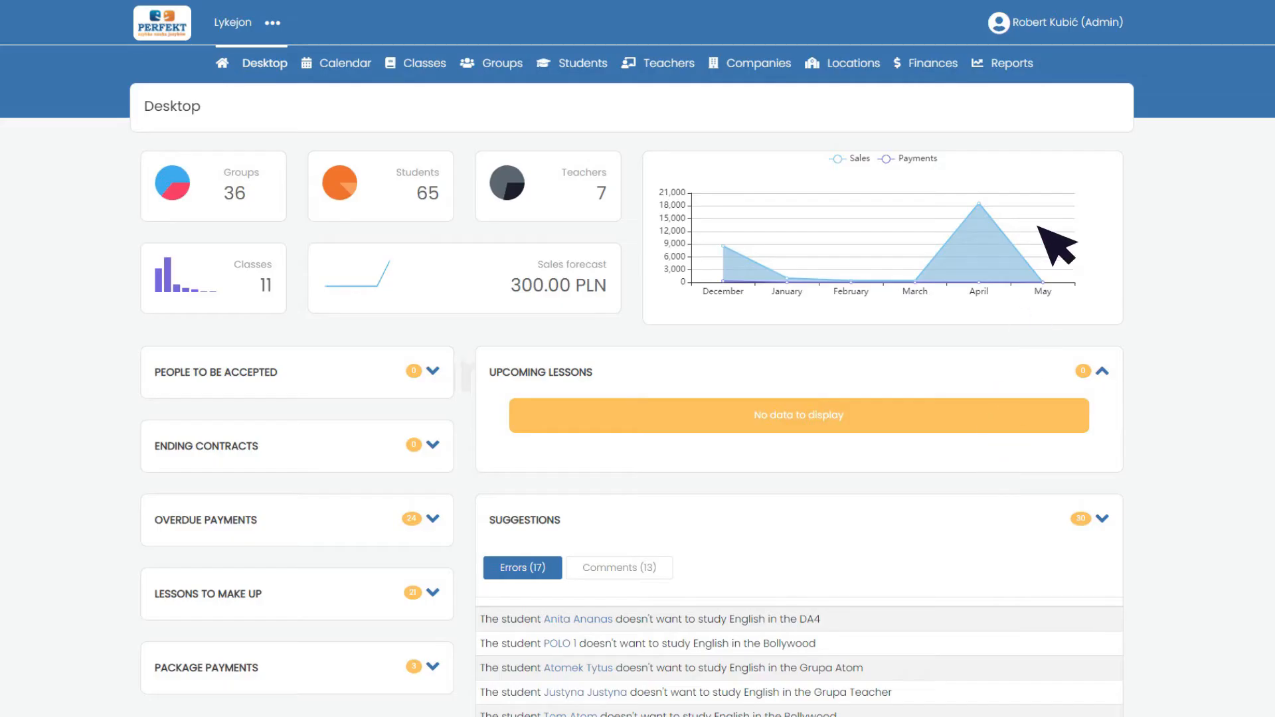
From My school > Exams, define and save Book 3 General English test A: English, Intermediate B1, 45 minutes
{"action": "left_click", "coordinate": [1063, 23]}
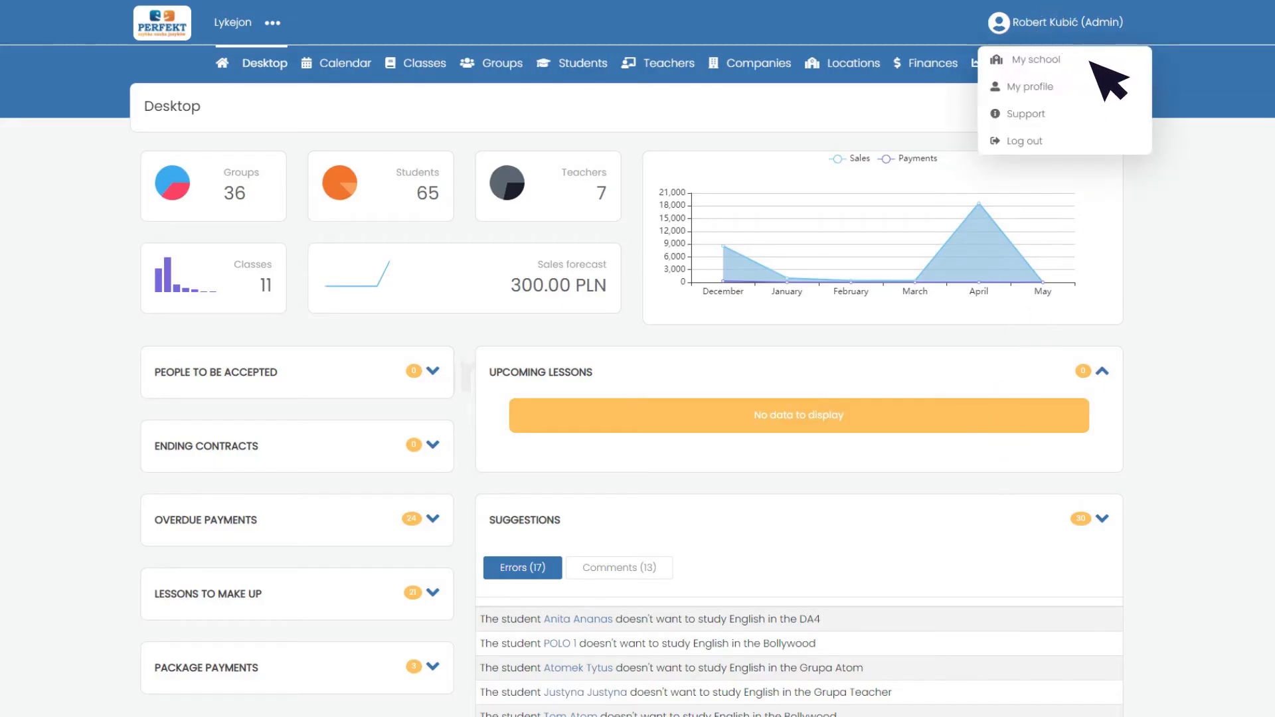
{"action": "left_click", "coordinate": [1037, 59]}
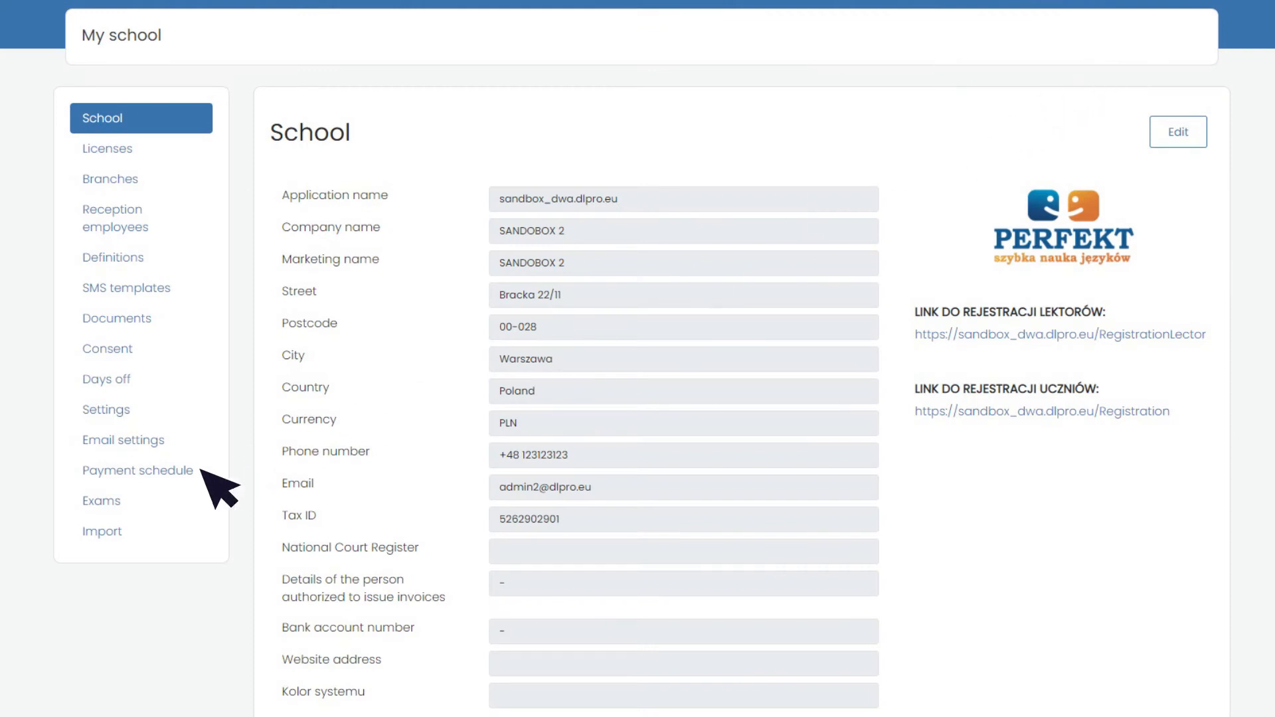
{"action": "left_click", "coordinate": [101, 501]}
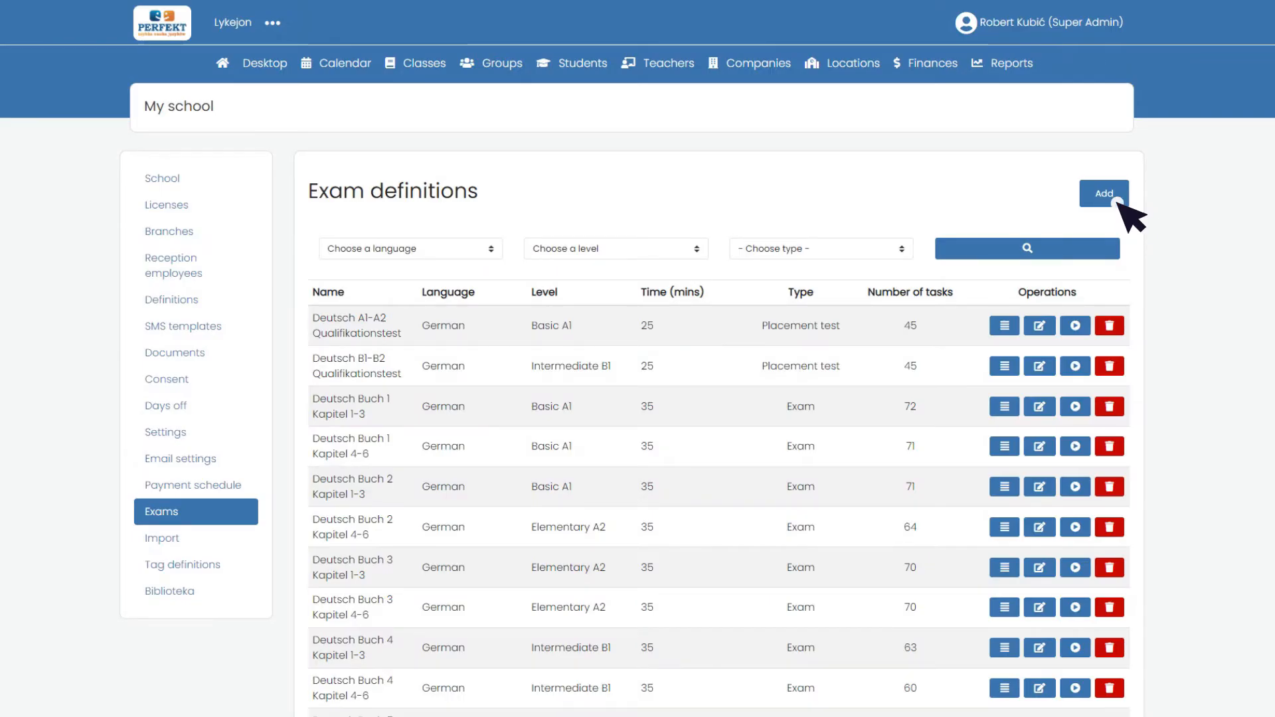
{"action": "left_click", "coordinate": [1103, 194]}
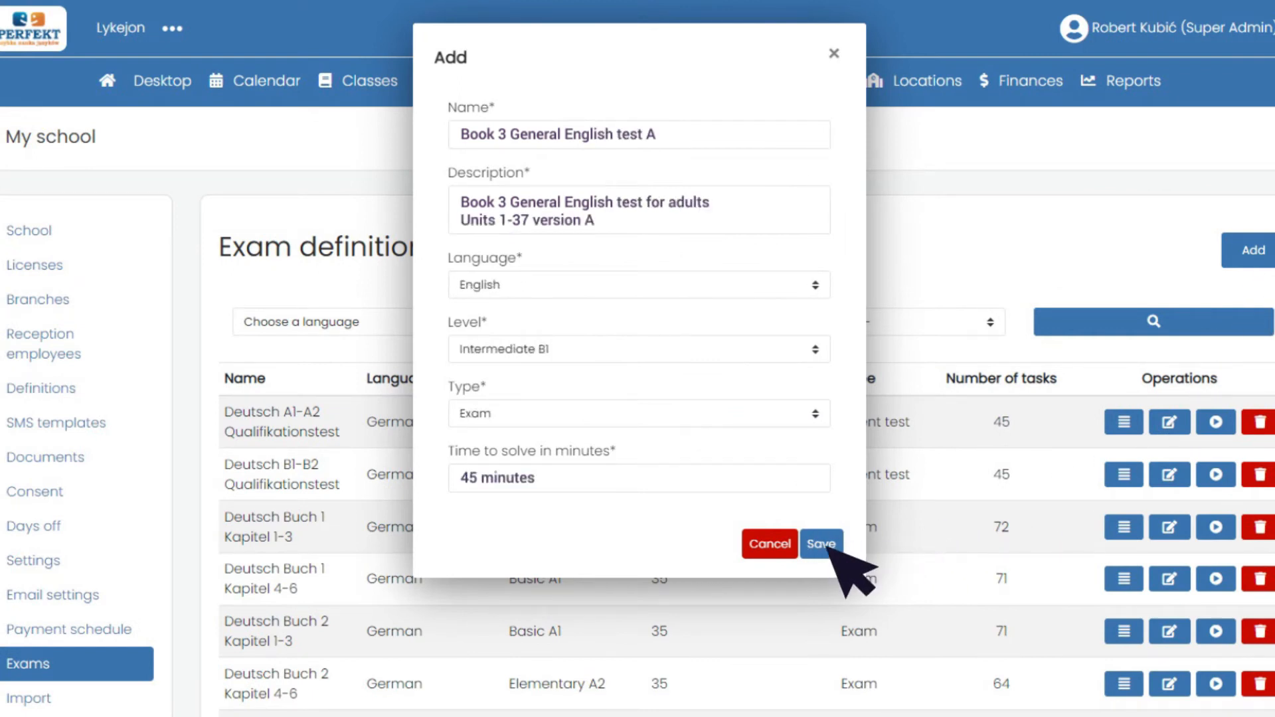
{"action": "left_click", "coordinate": [821, 545]}
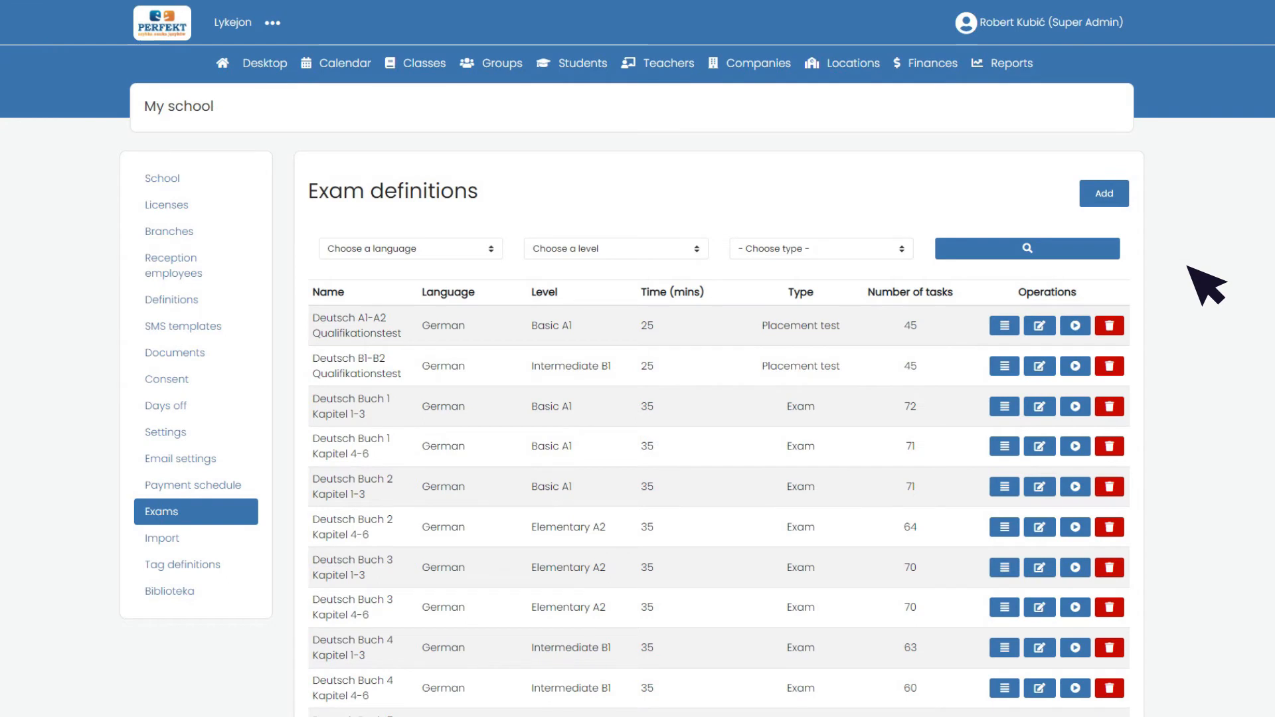
{"action": "mouse_move", "coordinate": [1004, 326]}
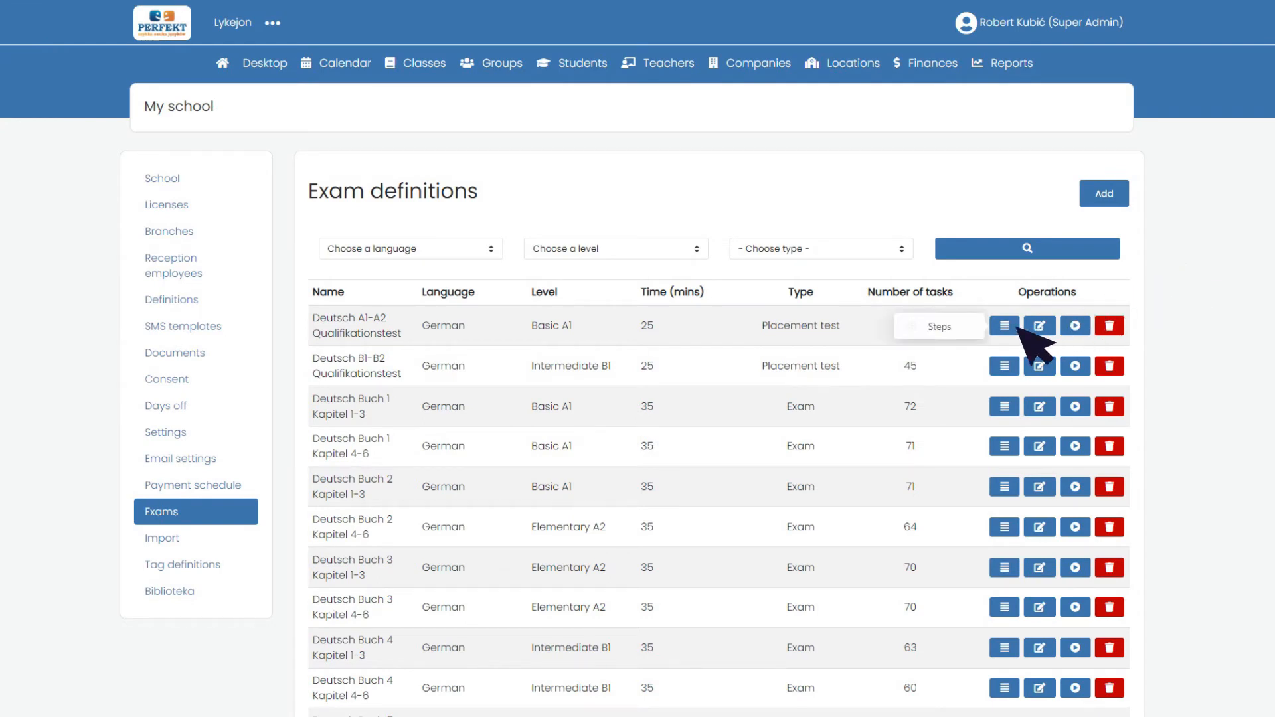
Add and save a Multiple choice test step recommending 'Choose the best answer.' to the exam
{"action": "left_click", "coordinate": [1005, 326]}
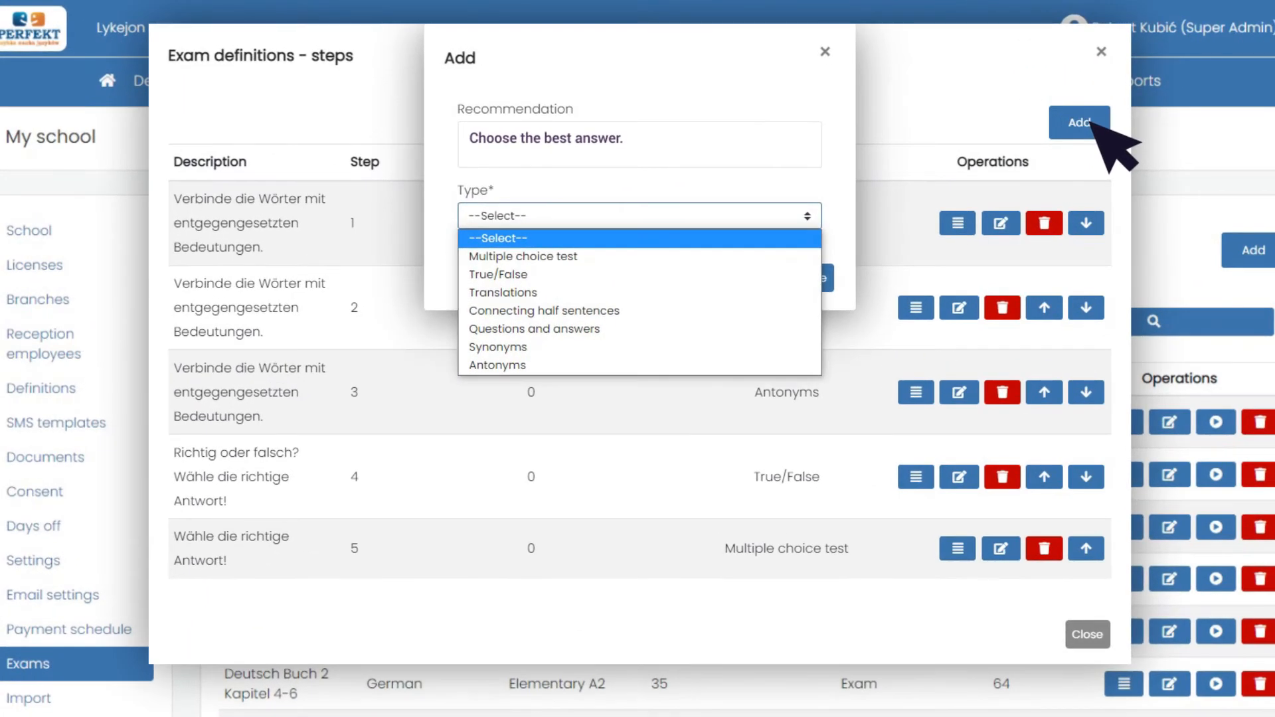
{"action": "left_click", "coordinate": [523, 257]}
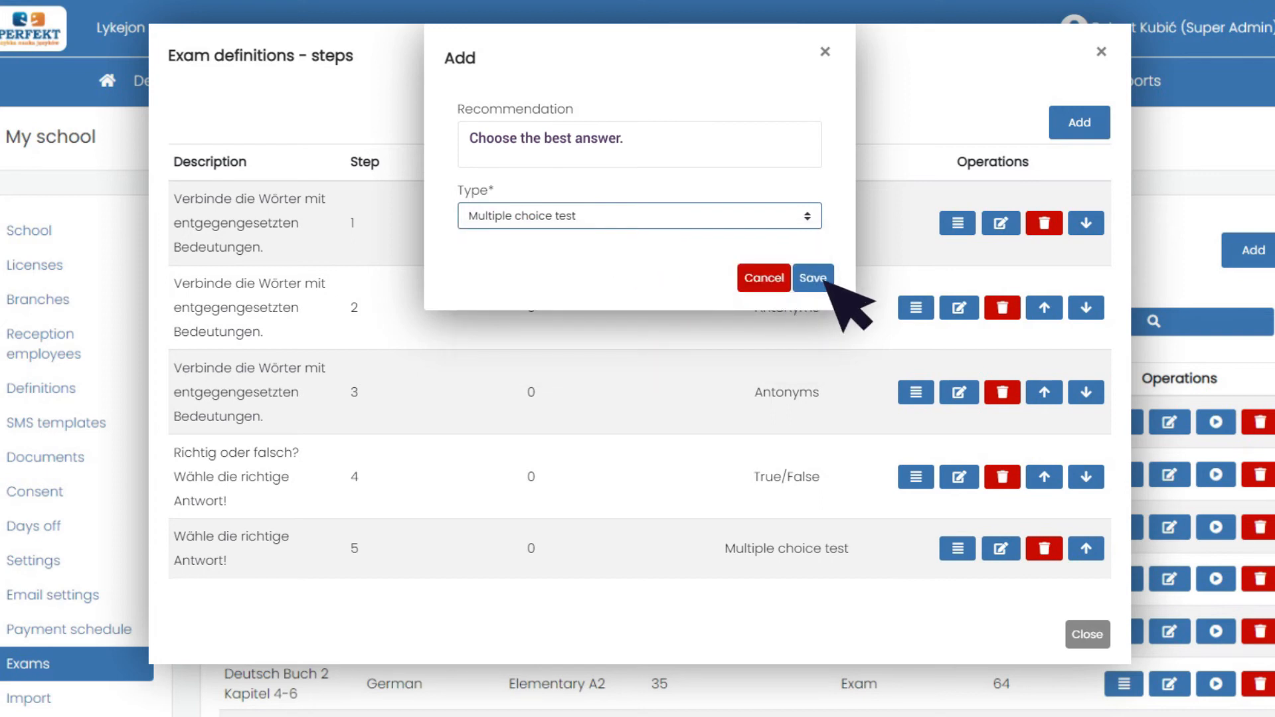
{"action": "left_click", "coordinate": [813, 278]}
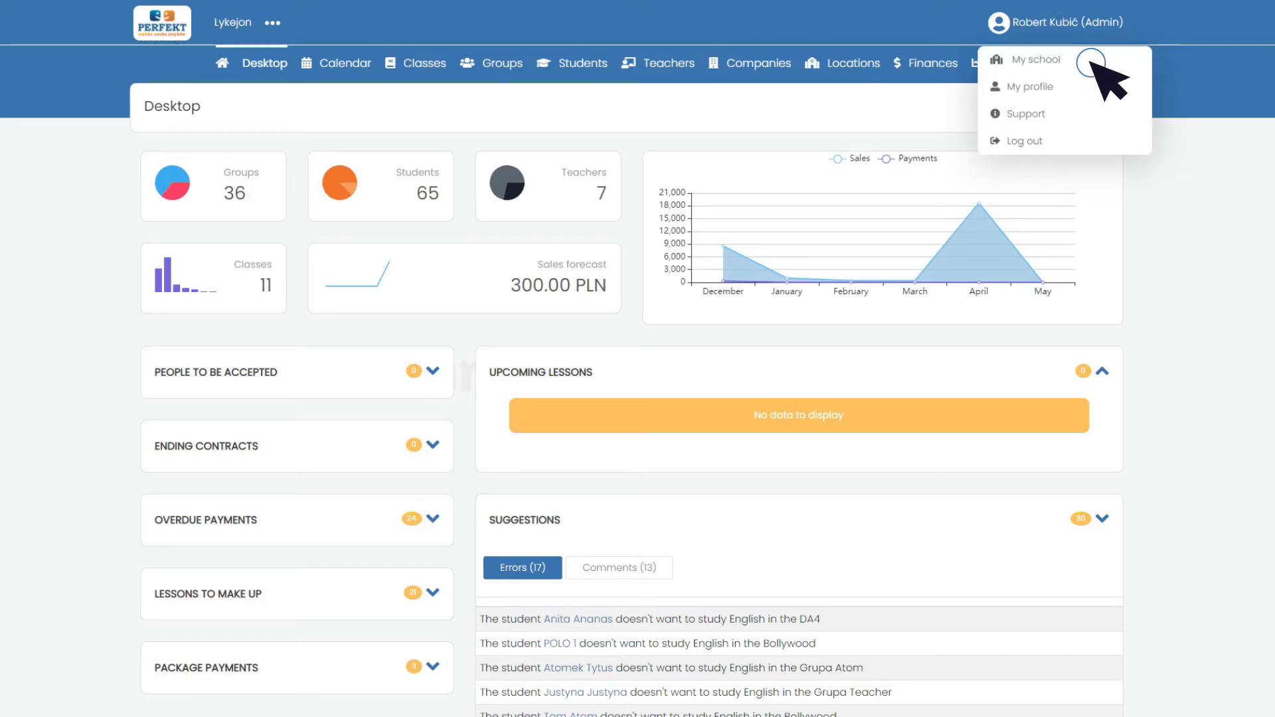
{"action": "left_click", "coordinate": [1036, 58]}
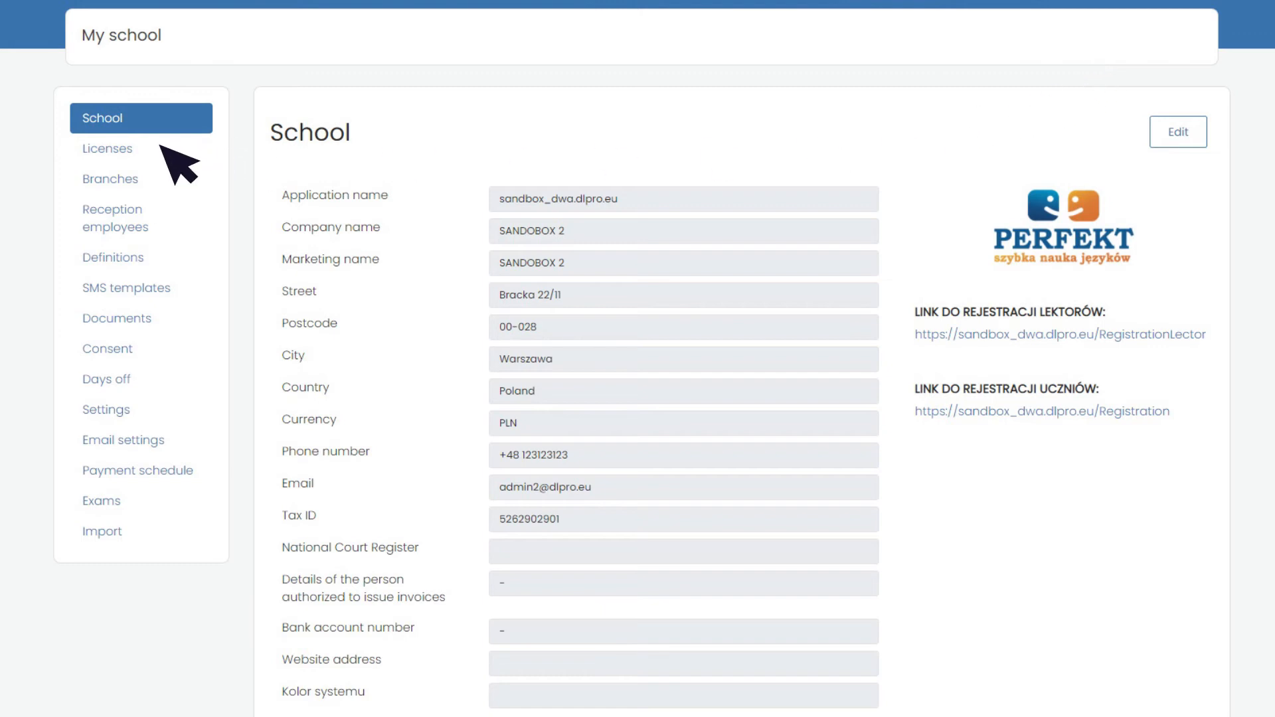
{"action": "left_click", "coordinate": [108, 147]}
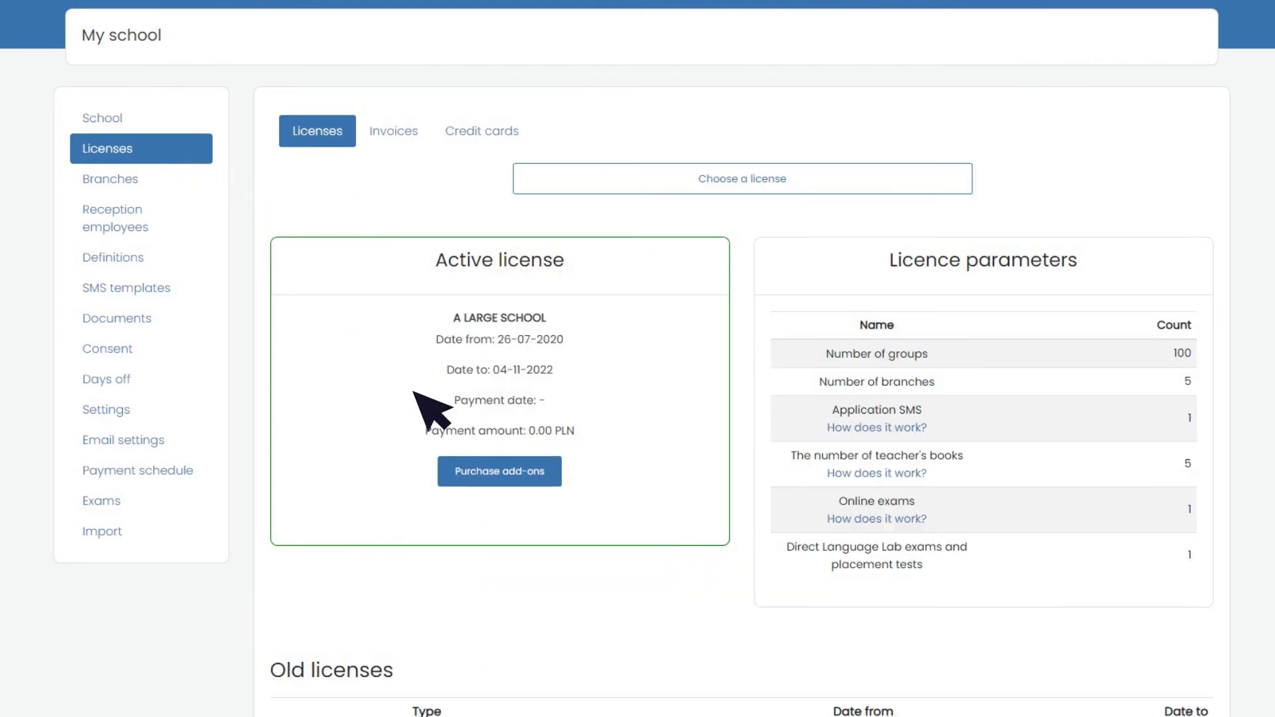
{"action": "left_click", "coordinate": [499, 471]}
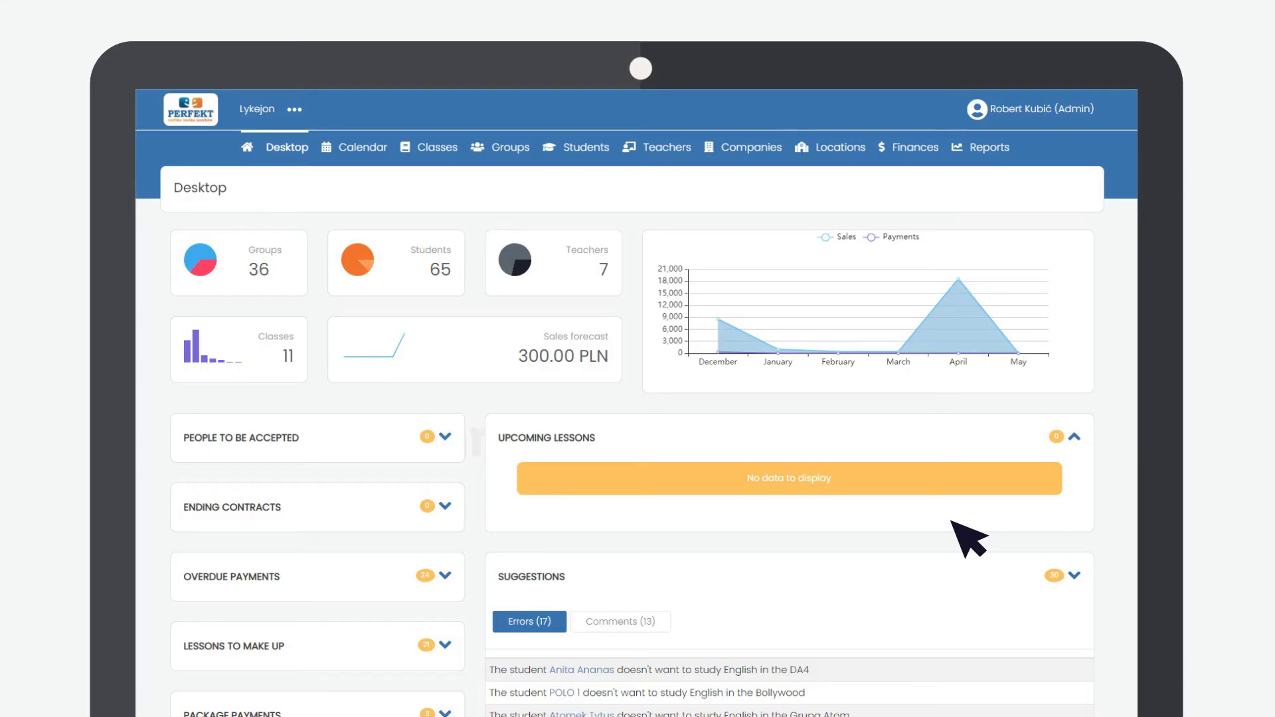
{"action": "mouse_move", "coordinate": [440, 150]}
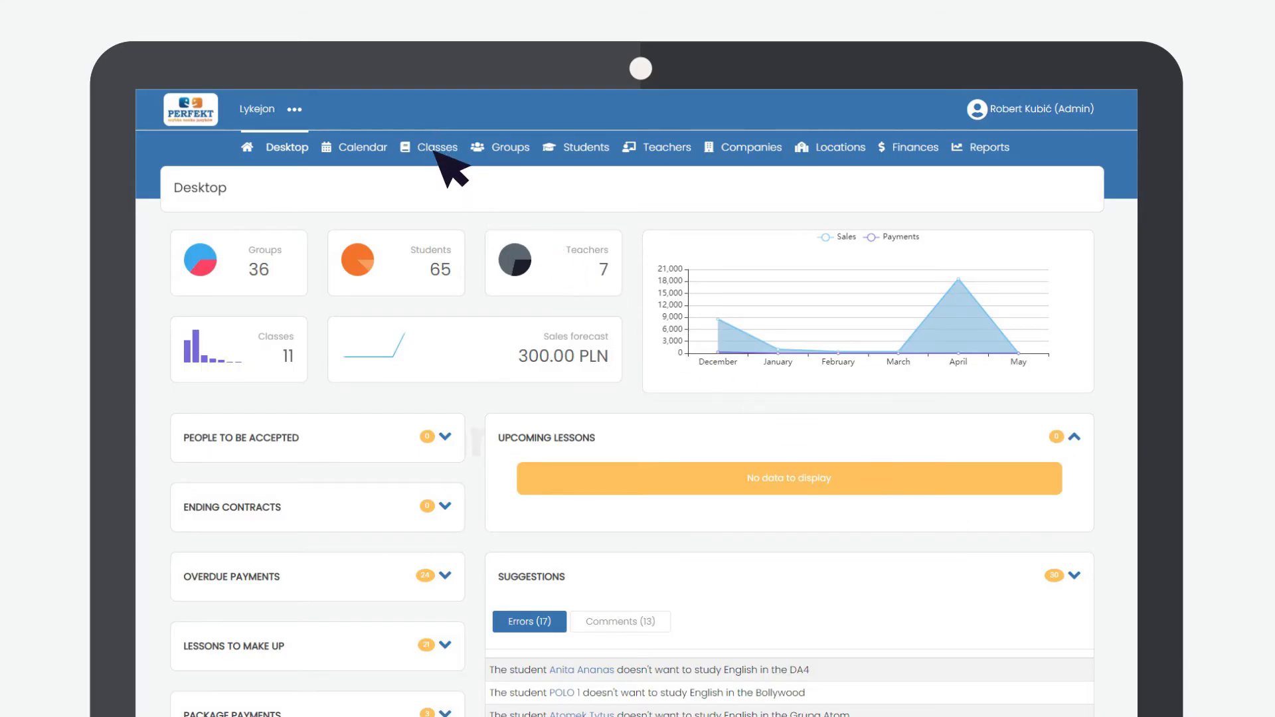
From Classes, view the Bollywood - Online DL Pro lesson details and begin a new class register entry
{"action": "left_click", "coordinate": [437, 148]}
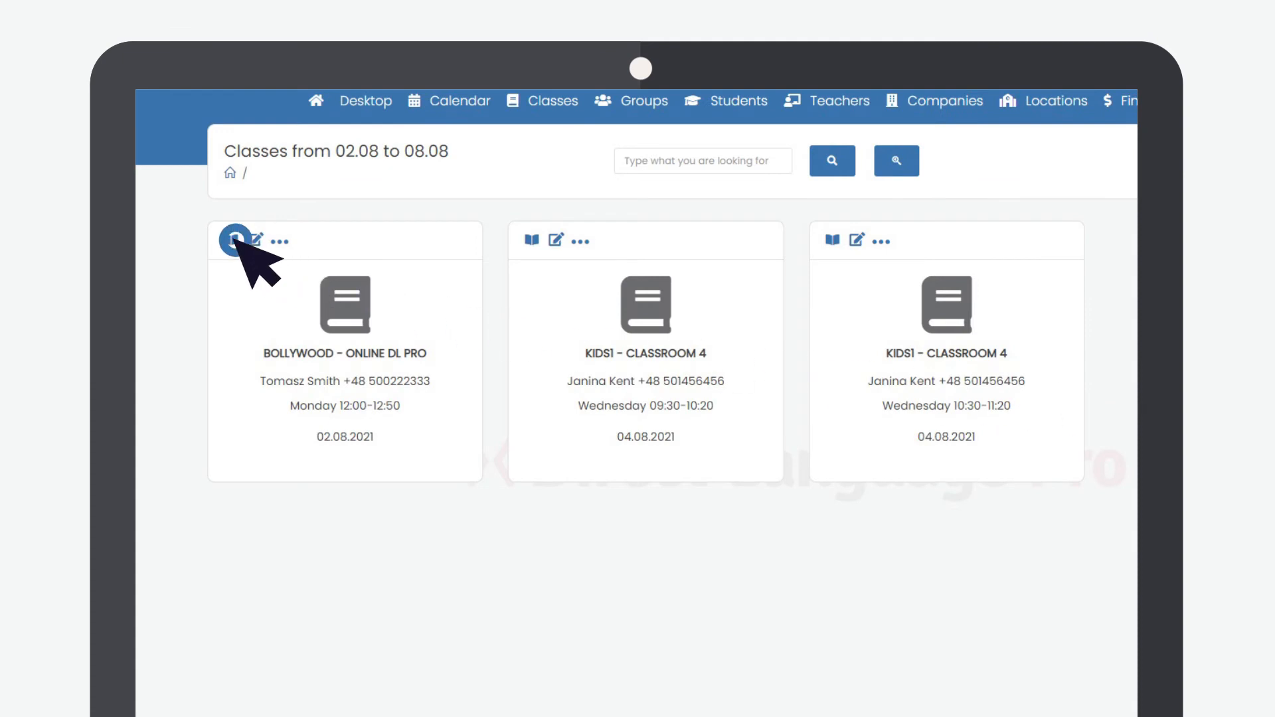
{"action": "left_click", "coordinate": [234, 241]}
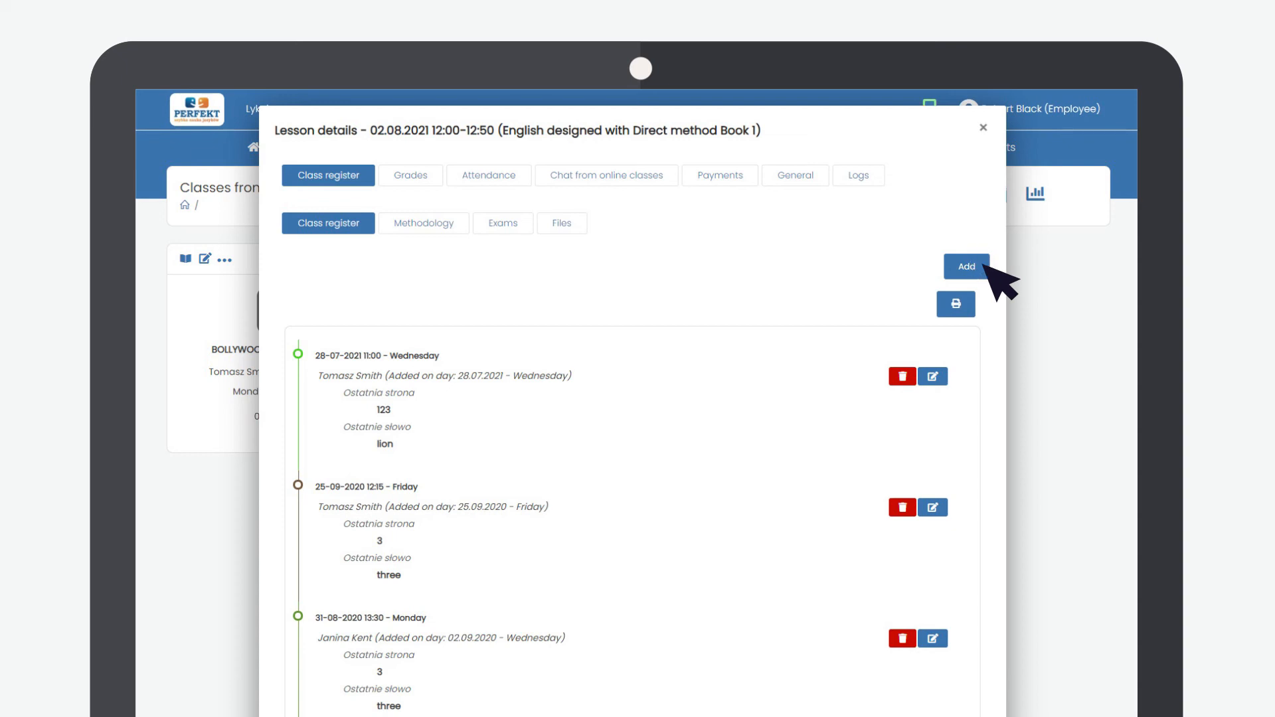
{"action": "left_click", "coordinate": [983, 127]}
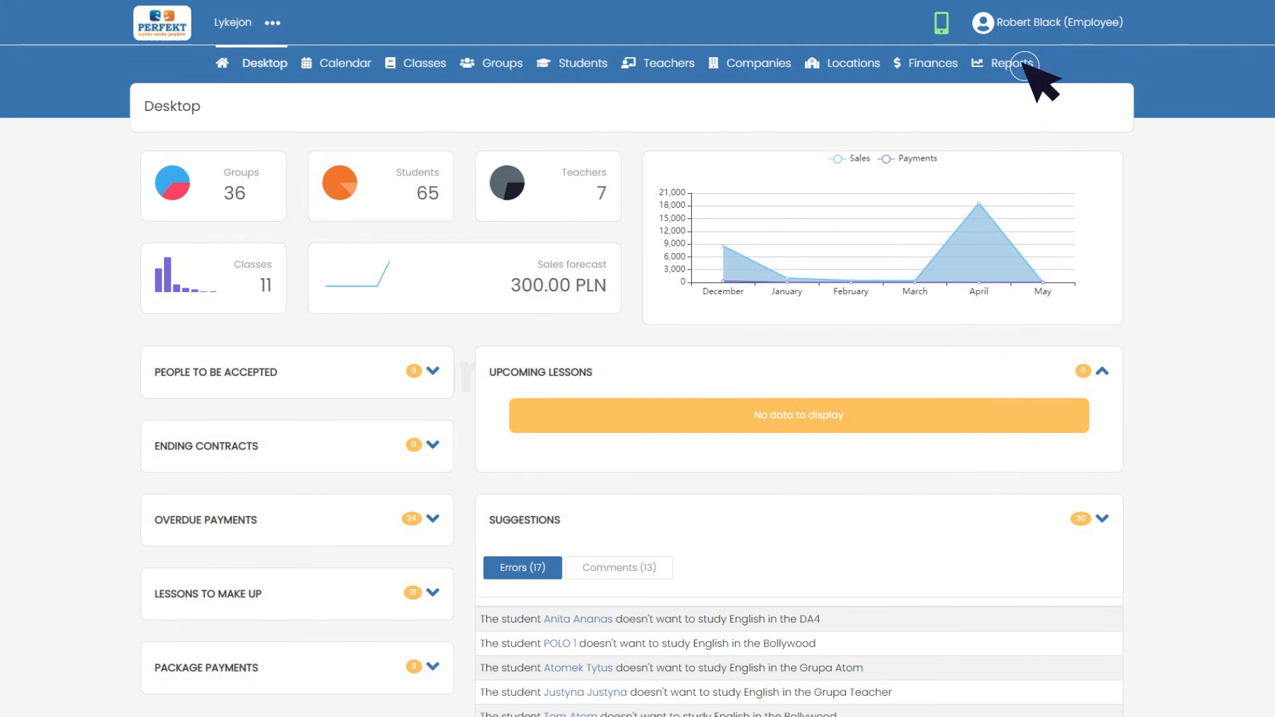
Review the Exams report in Reports, then bring up the Students list
{"action": "left_click", "coordinate": [1011, 62]}
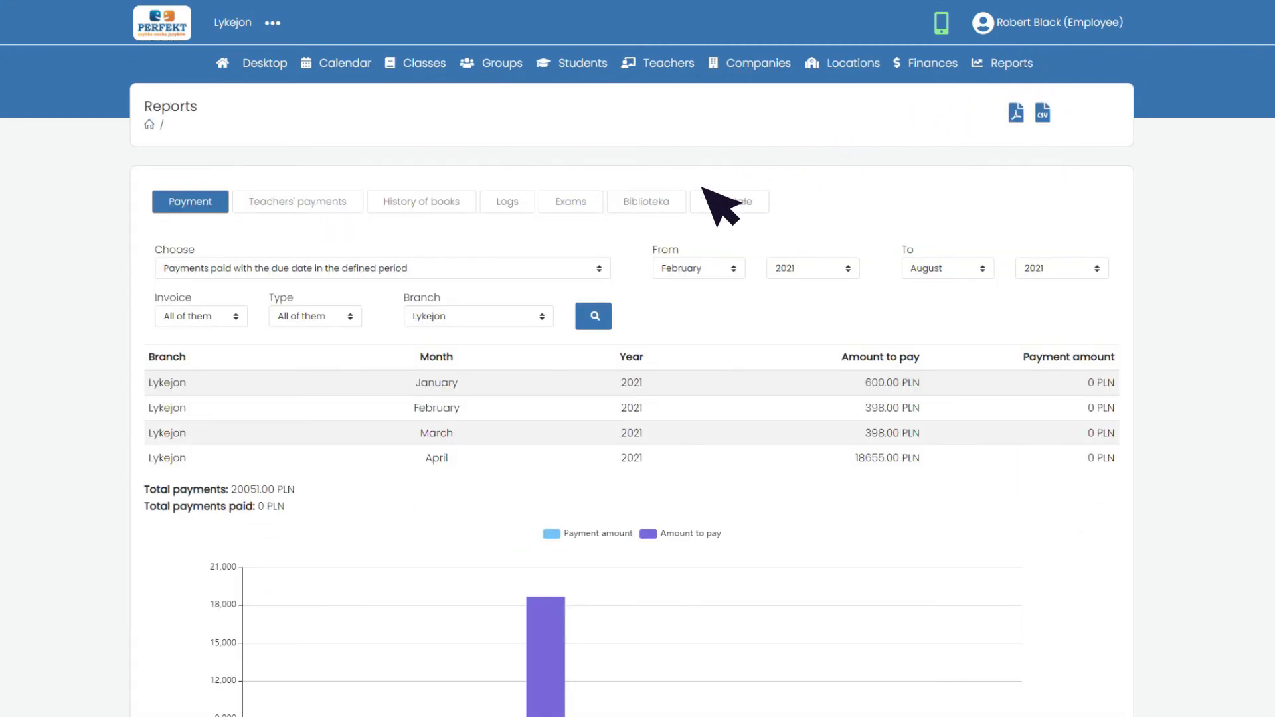
{"action": "left_click", "coordinate": [570, 202]}
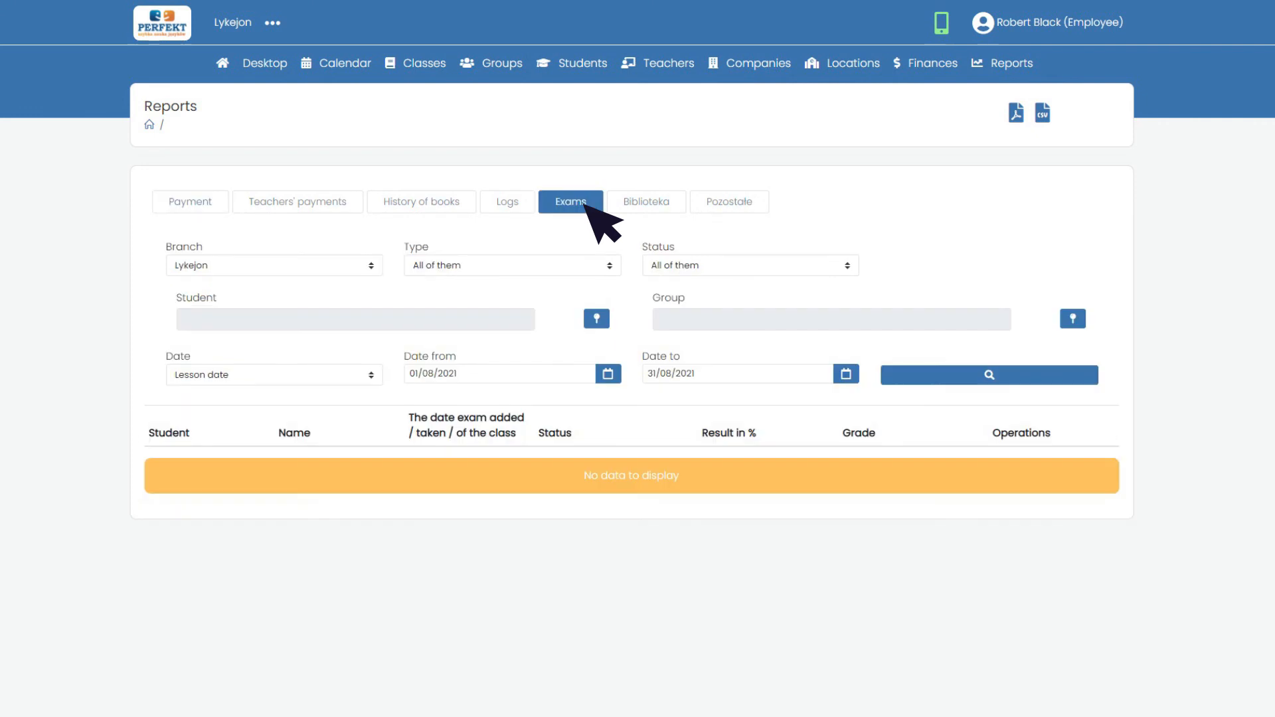
{"action": "left_click", "coordinate": [582, 64]}
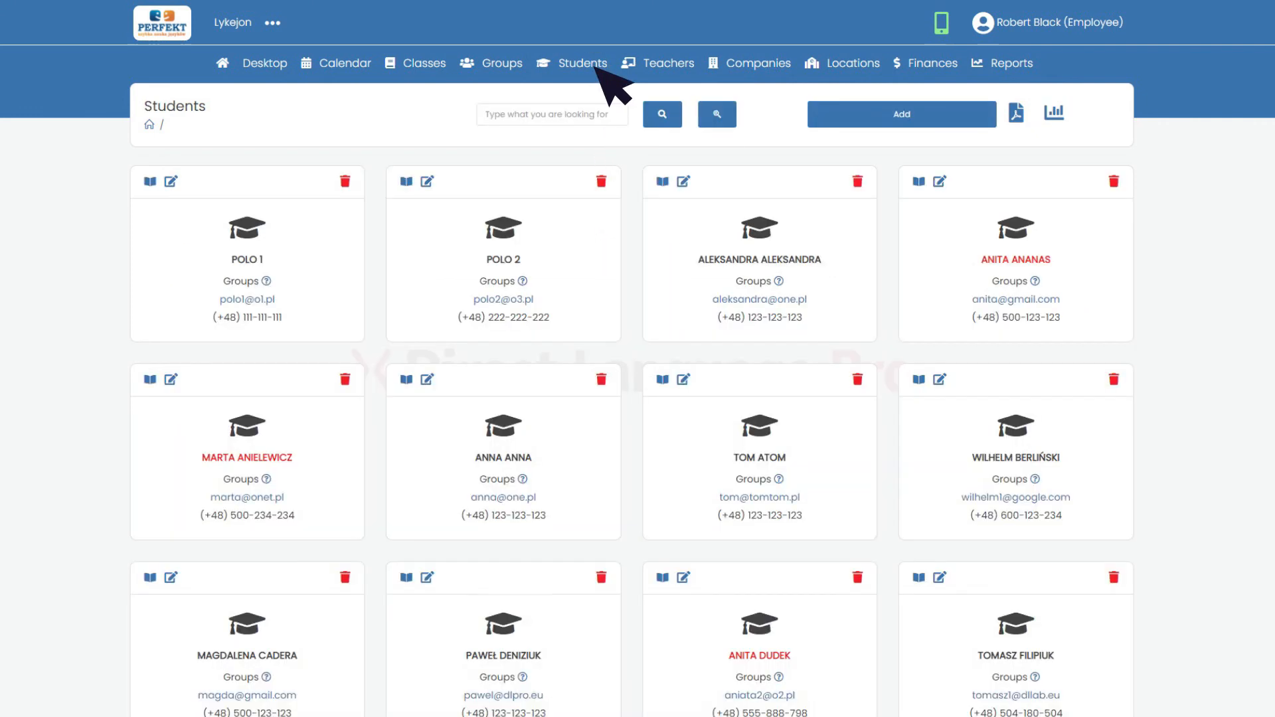